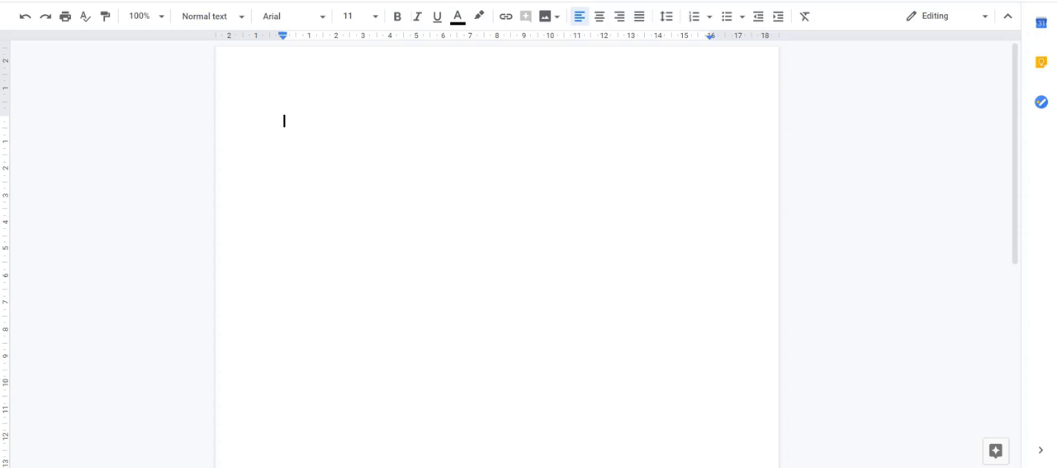
{"action": "type", "text": "Roxa"}
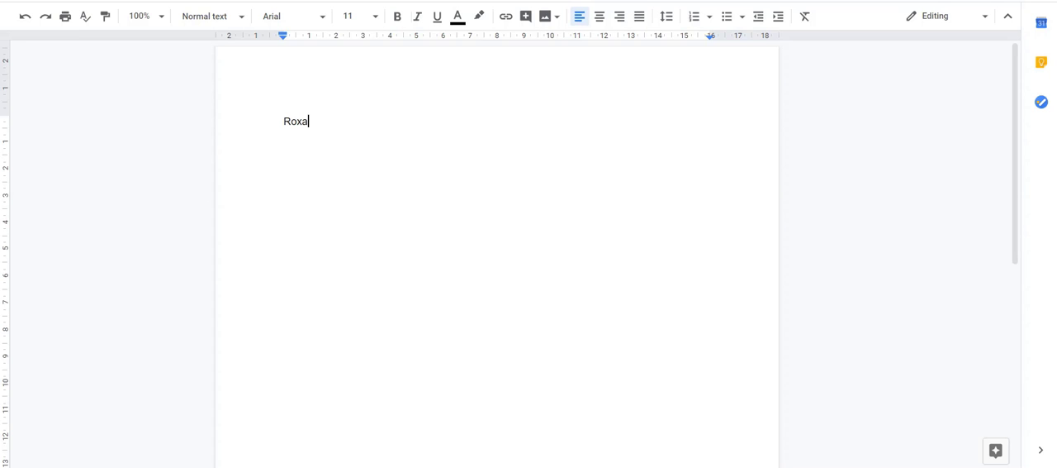
{"action": "type", "text": "s"}
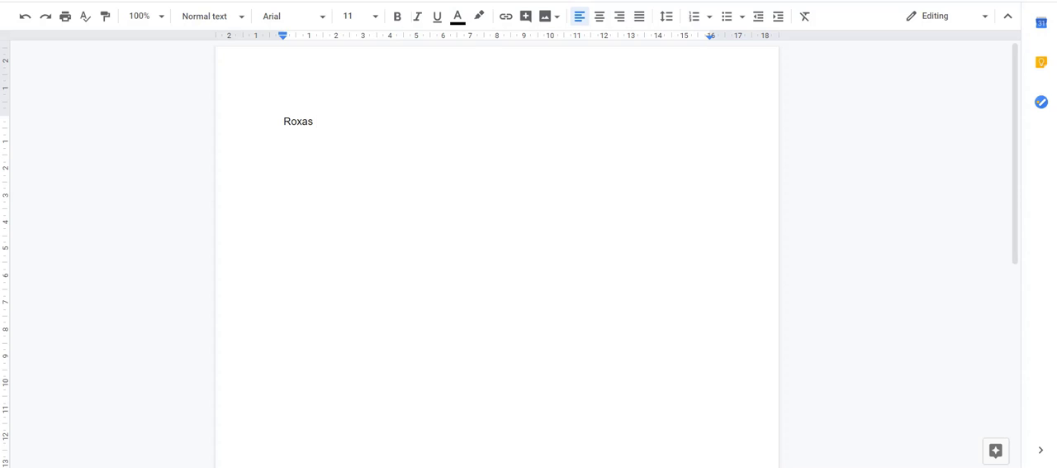
{"action": "key", "text": "BackSpace"}
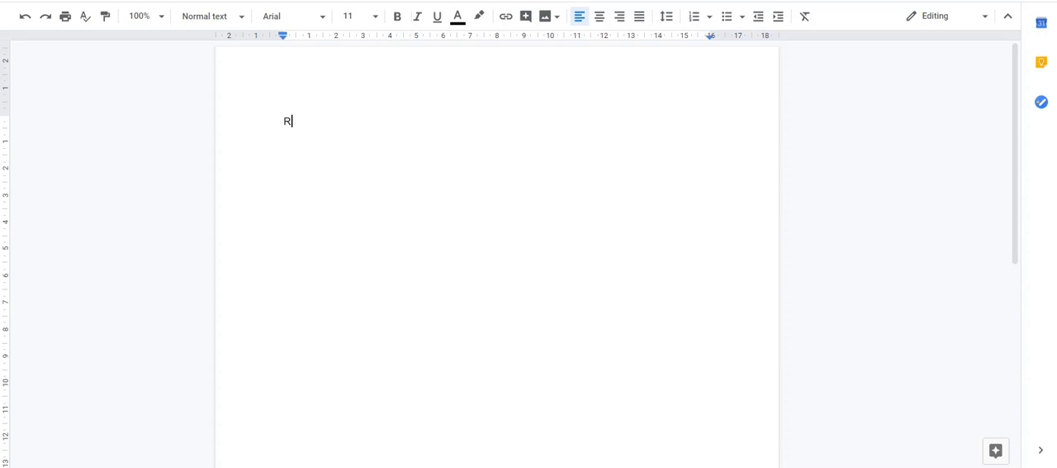
{"action": "key", "text": "backspace"}
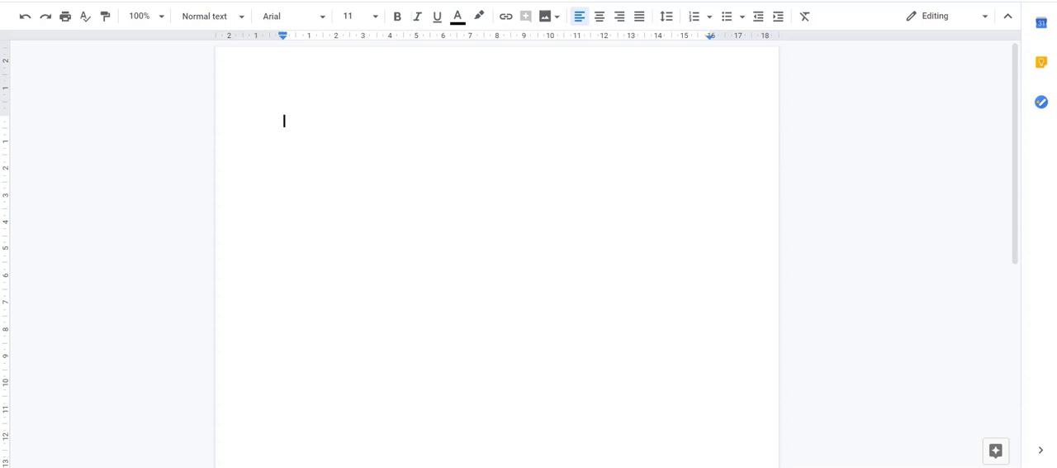